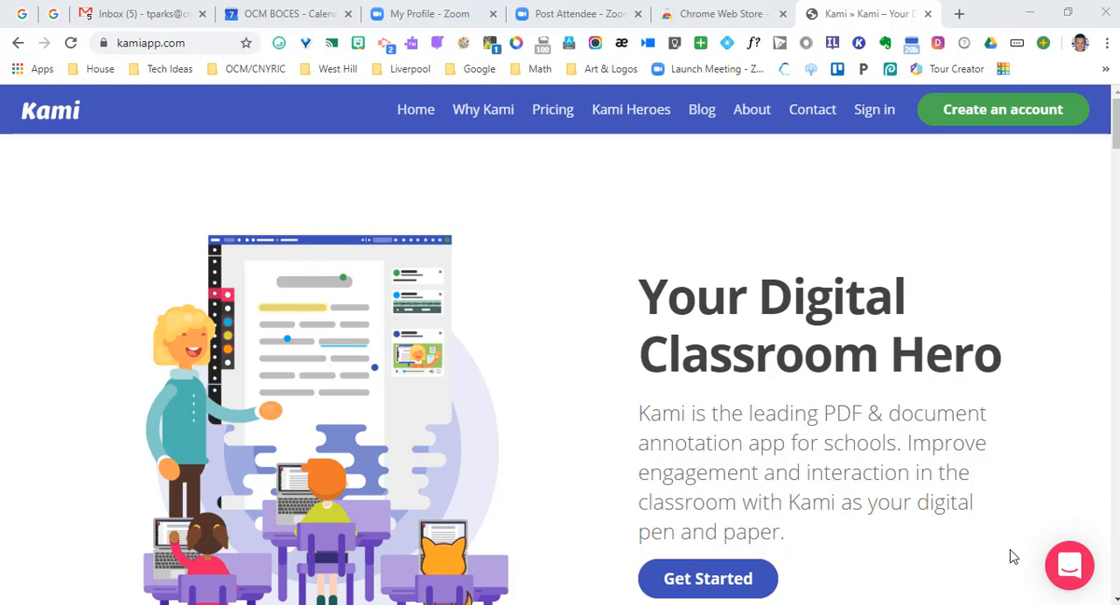
pyautogui.moveTo(903, 208)
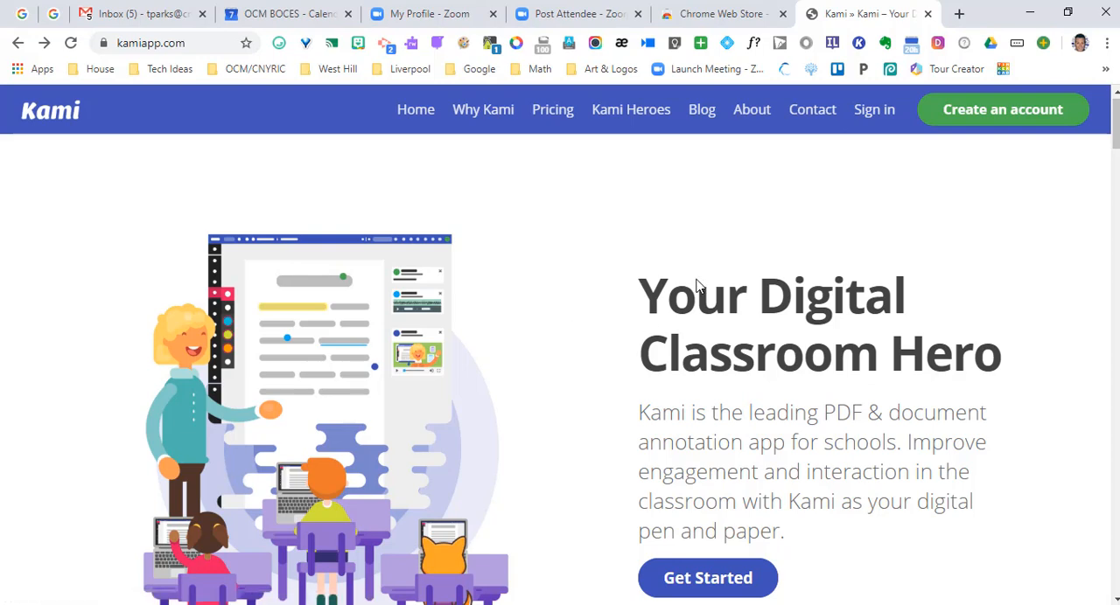
pyautogui.moveTo(704, 452)
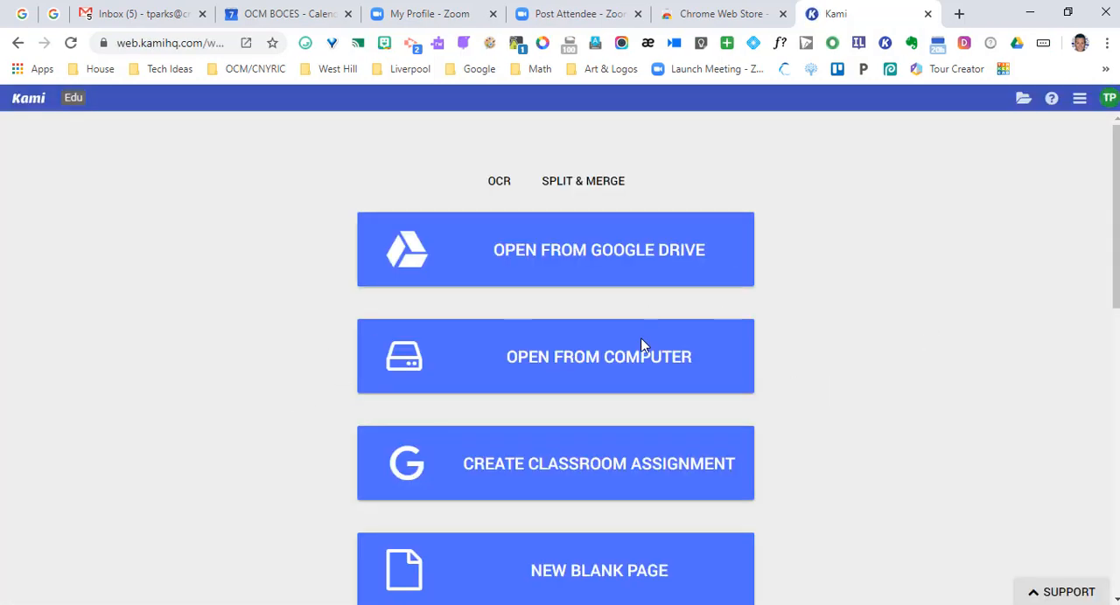
# Reach Settings through the profile avatar menu, landing on the license and file-saving preferences page
pyautogui.scroll(-3)
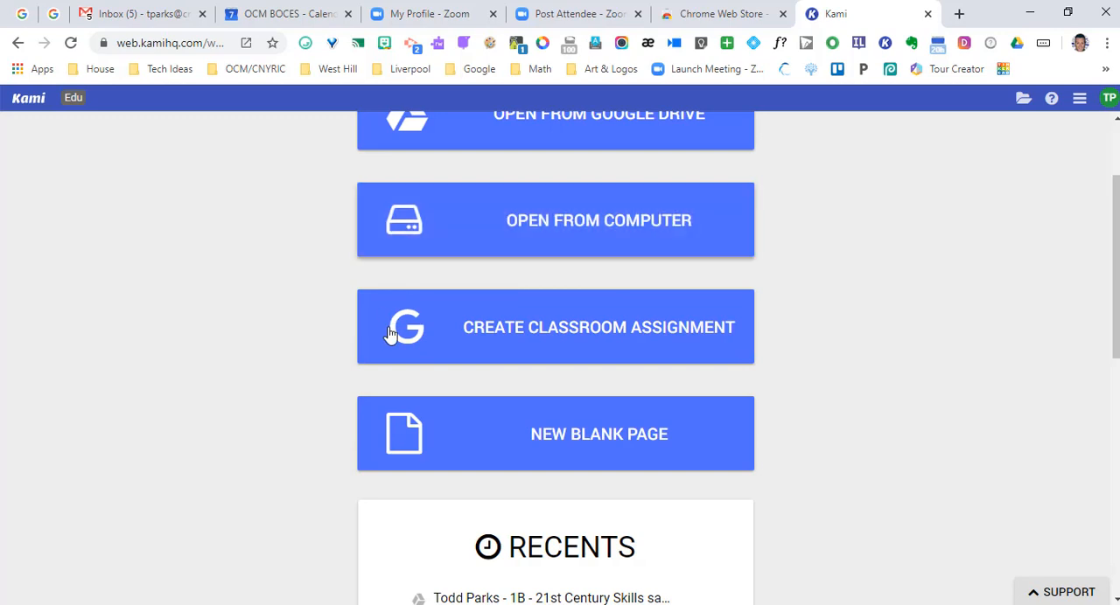
pyautogui.moveTo(424, 447)
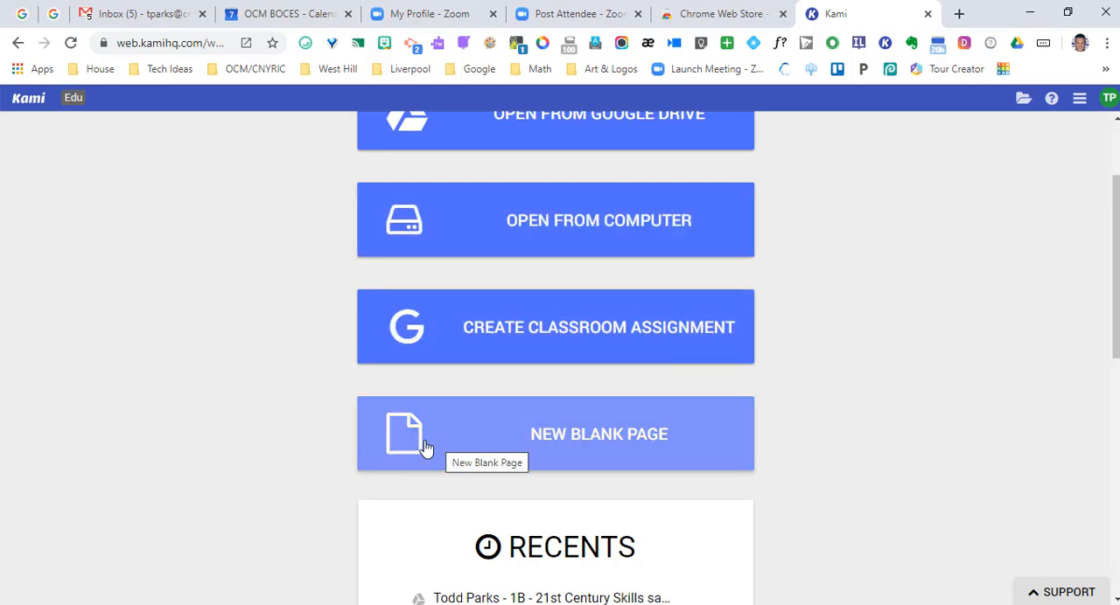
pyautogui.moveTo(816, 460)
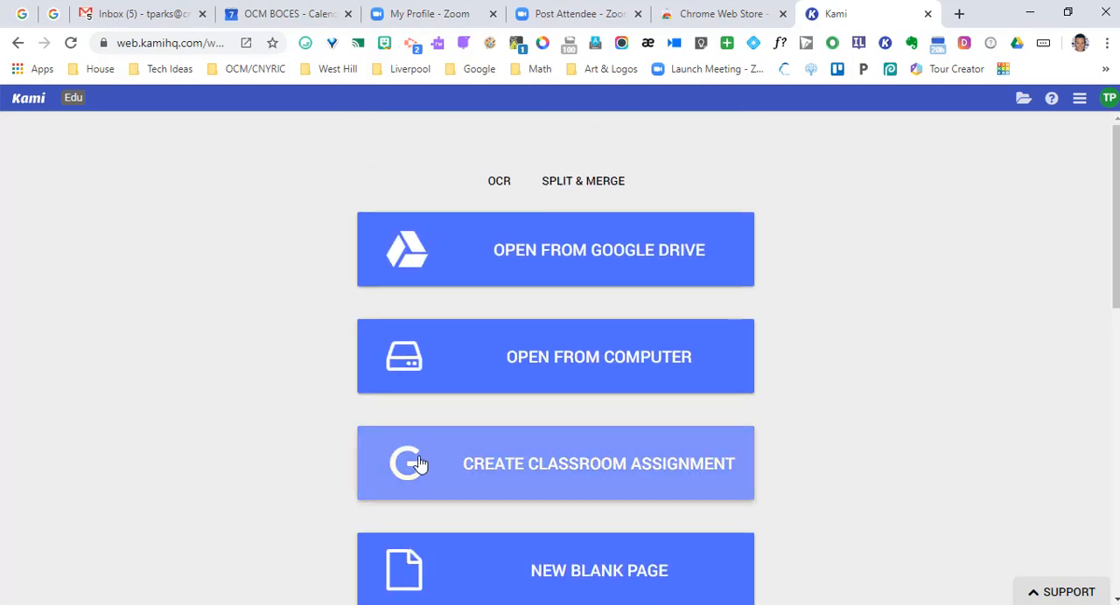
pyautogui.moveTo(619, 459)
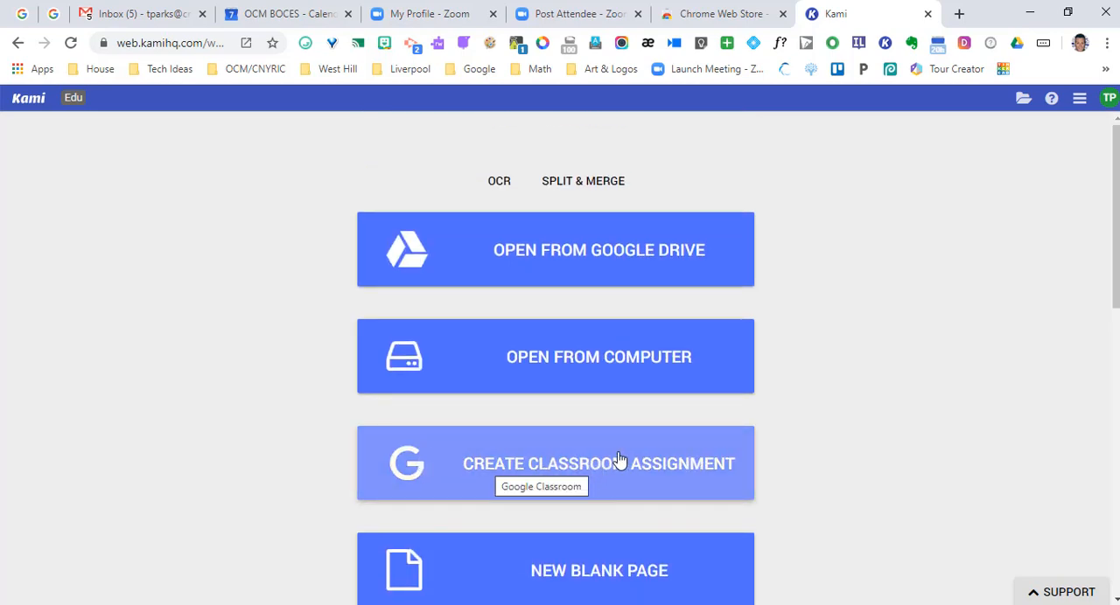
pyautogui.click(1108, 97)
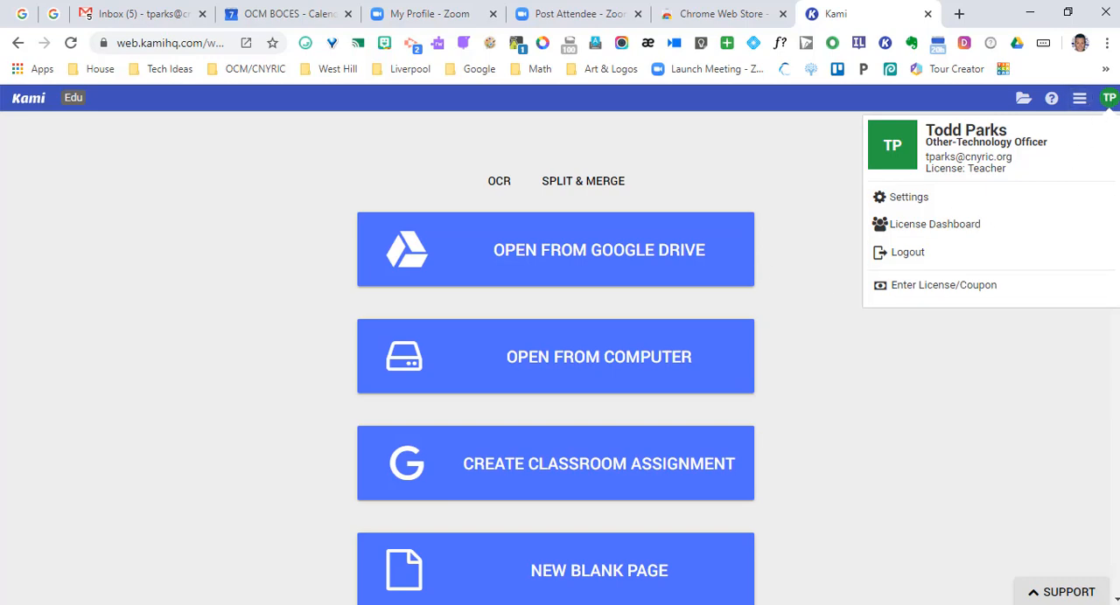
pyautogui.moveTo(892, 175)
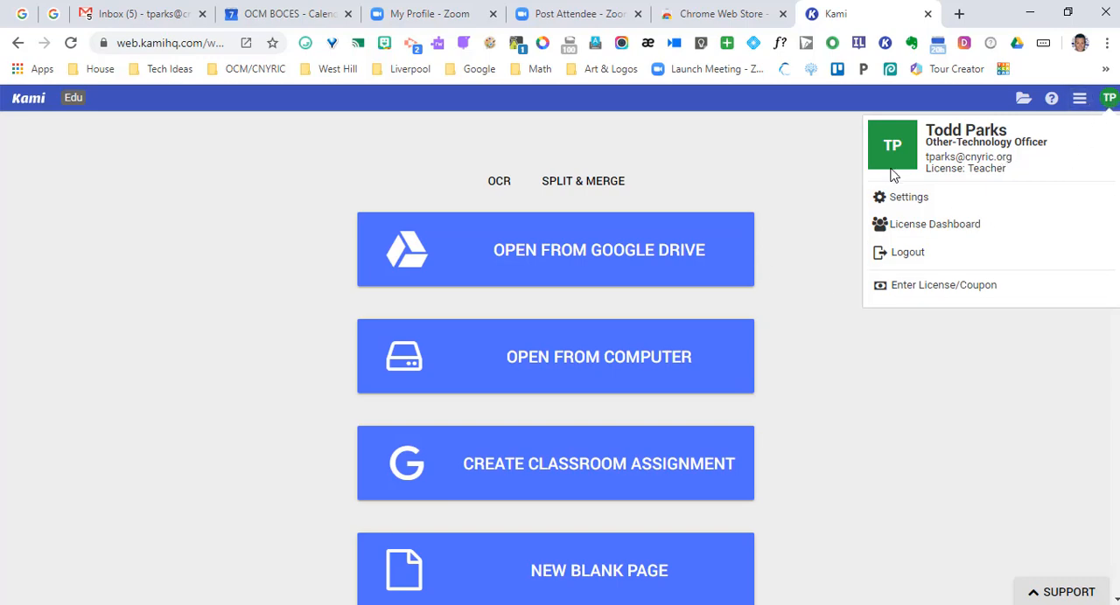
pyautogui.moveTo(994, 178)
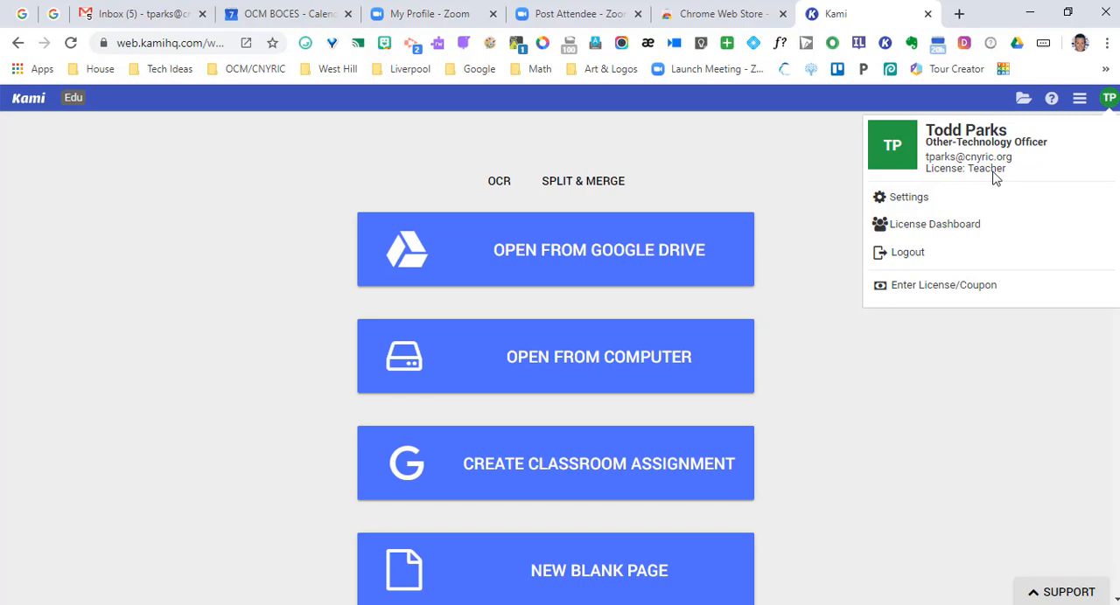
pyautogui.moveTo(989, 181)
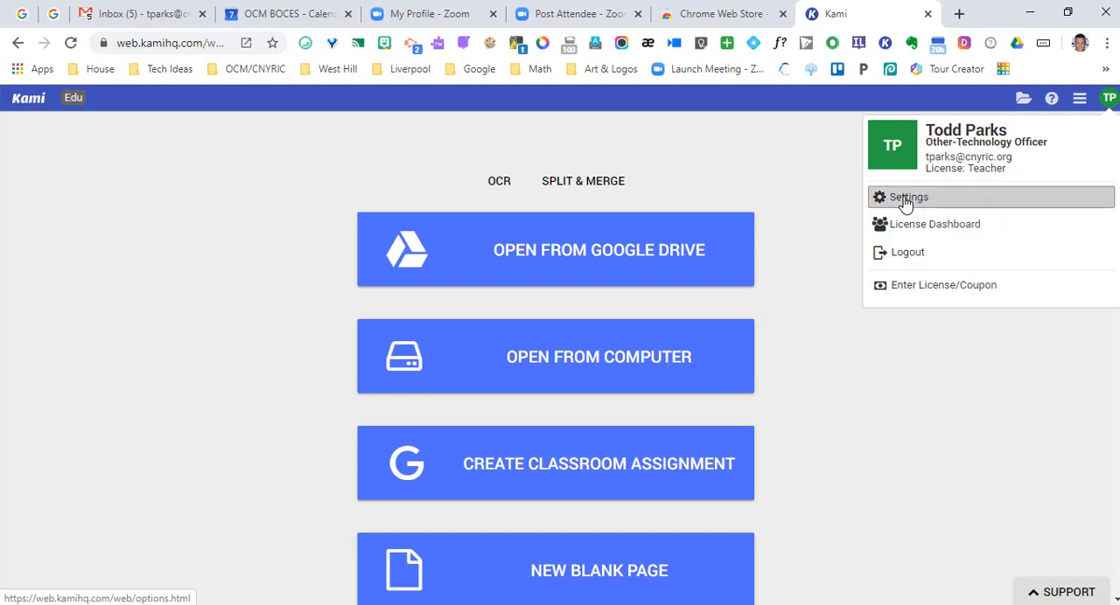
pyautogui.click(908, 197)
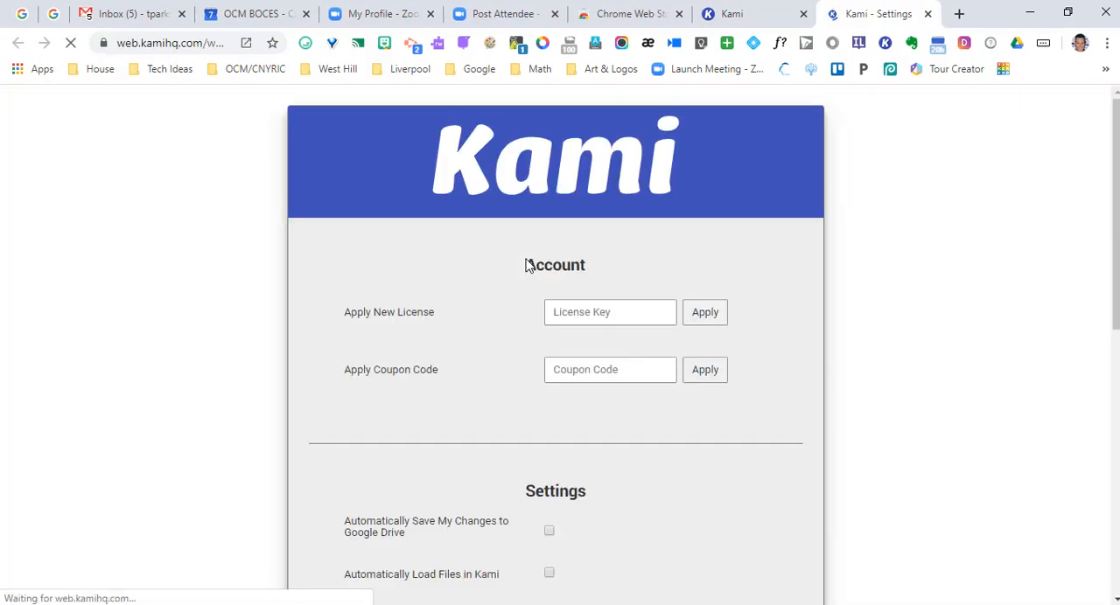
# Scroll the settings page down to the Profile section showing School usage and technology officer role
pyautogui.scroll(-3)
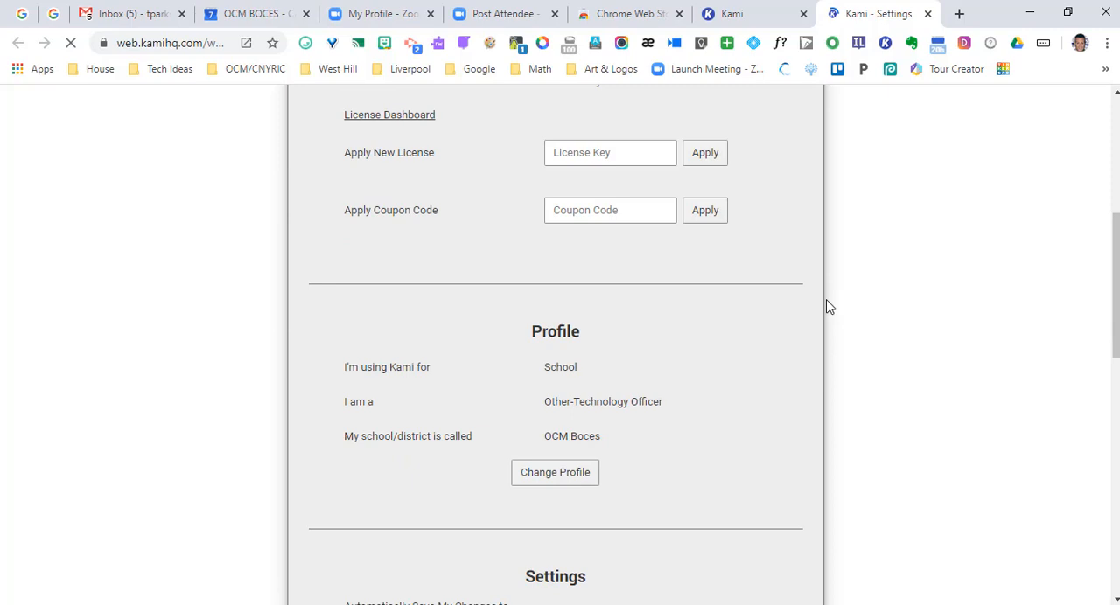
pyautogui.scroll(-3)
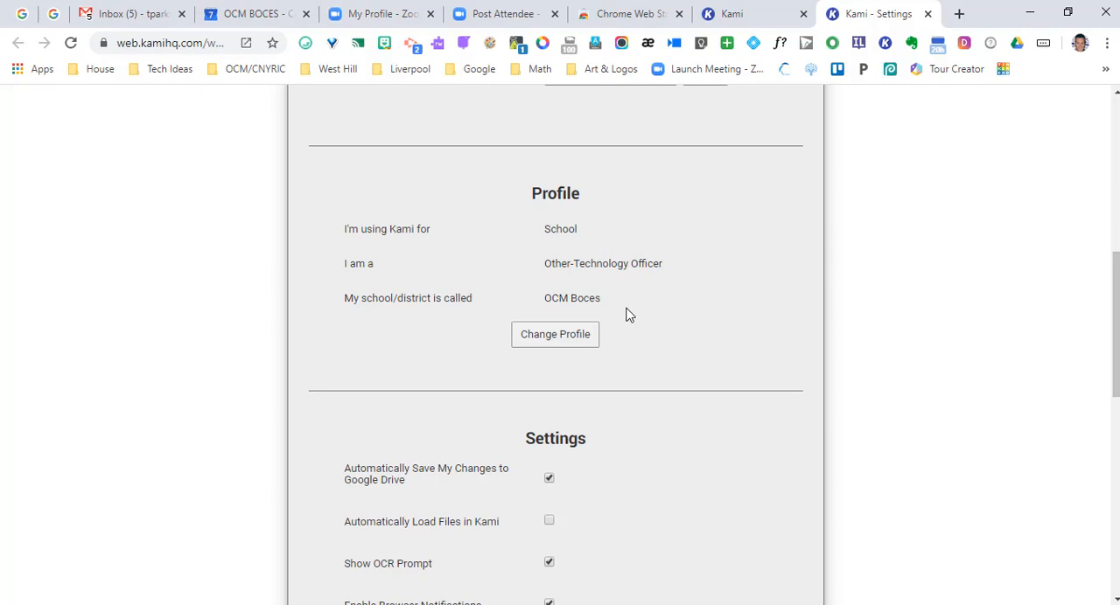
pyautogui.moveTo(521, 323)
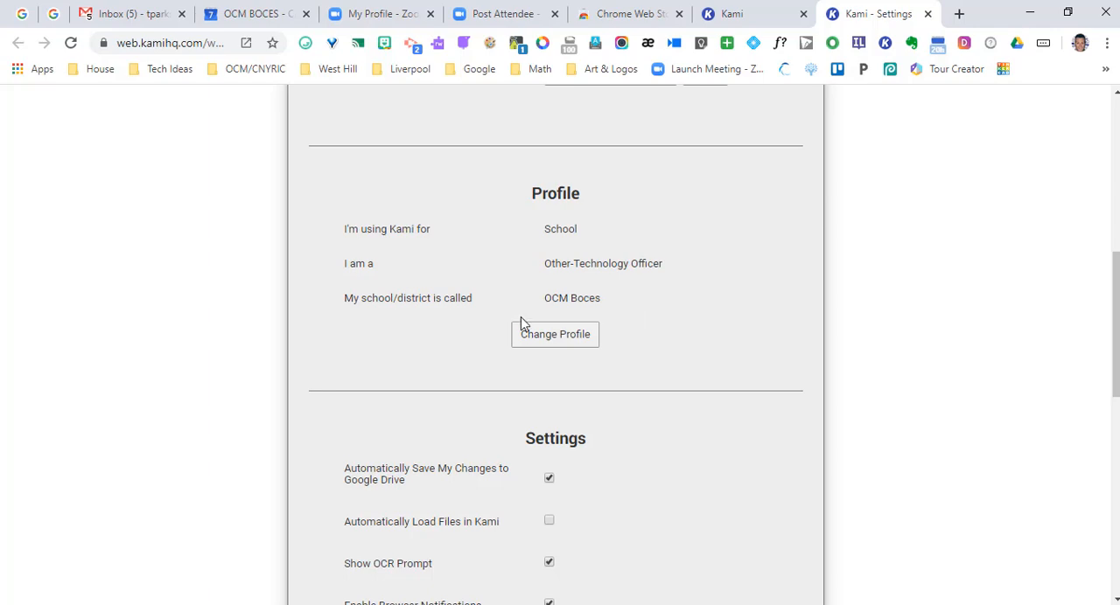
# Edit the profile to use Kami for a K-12 School, keeping OCM Boces, and finish
pyautogui.click(555, 334)
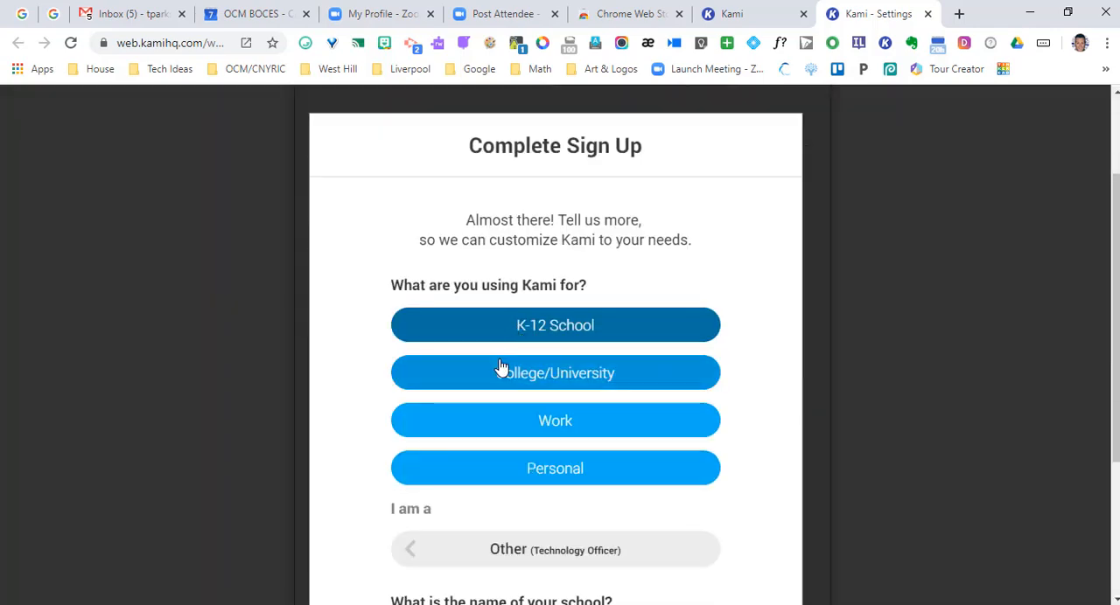
pyautogui.moveTo(512, 449)
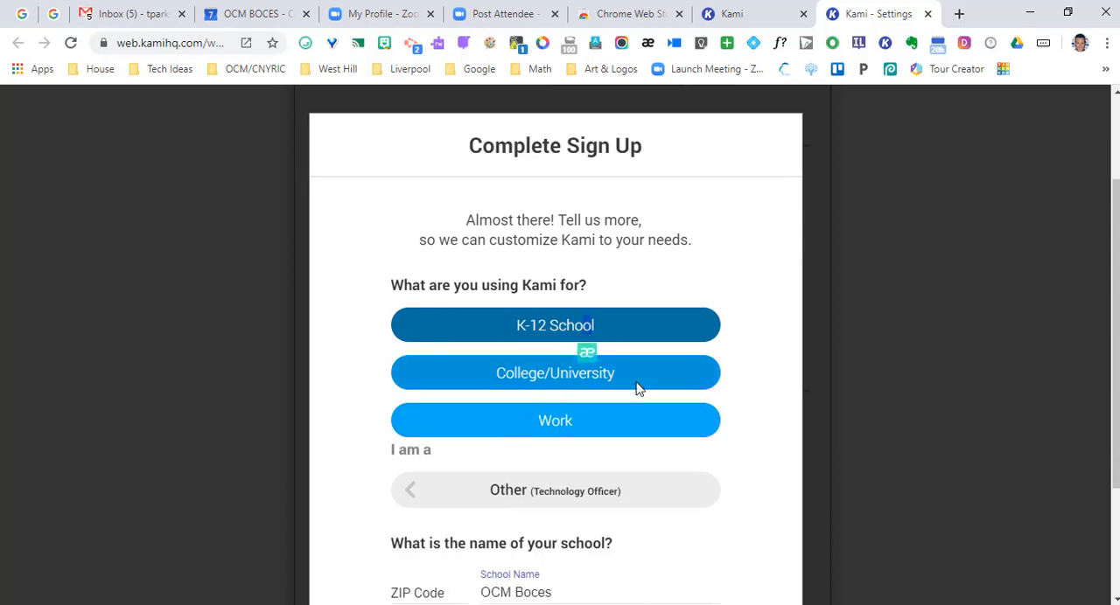
pyautogui.click(554, 324)
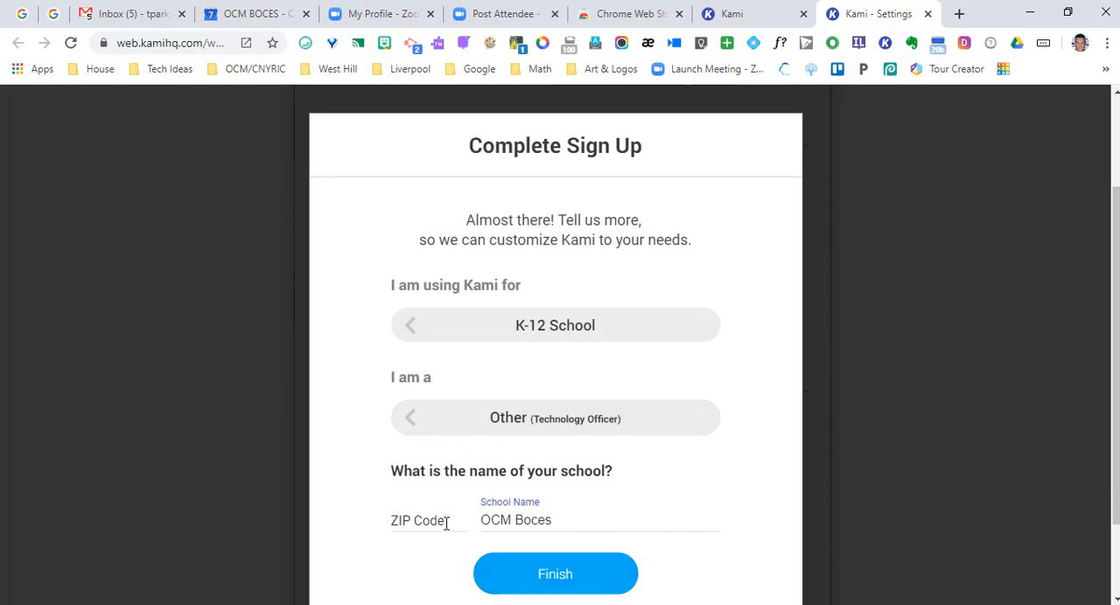
pyautogui.click(555, 574)
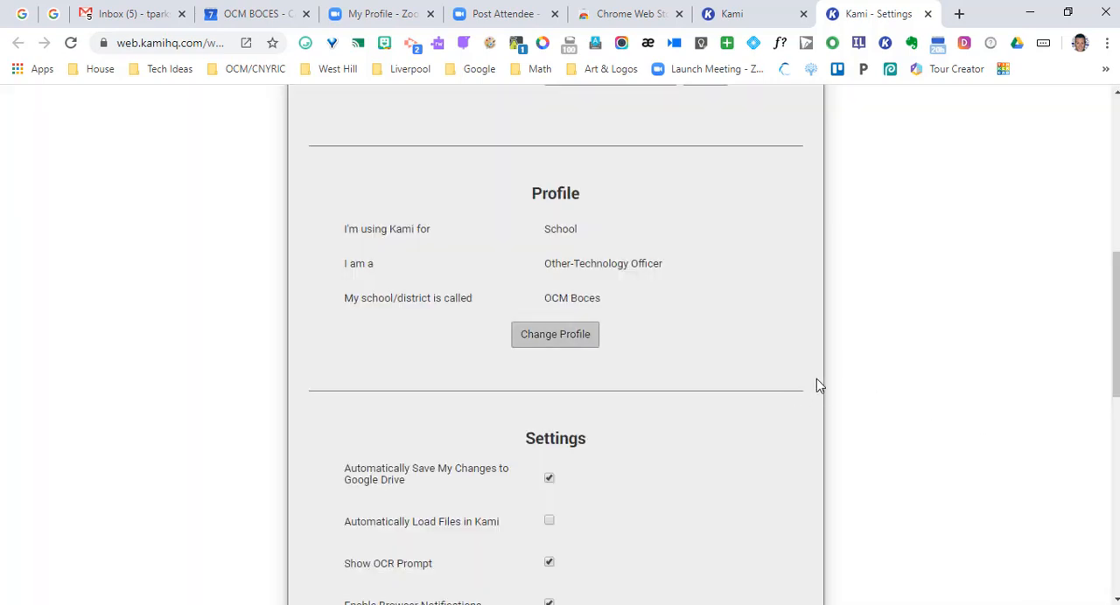
pyautogui.moveTo(962, 358)
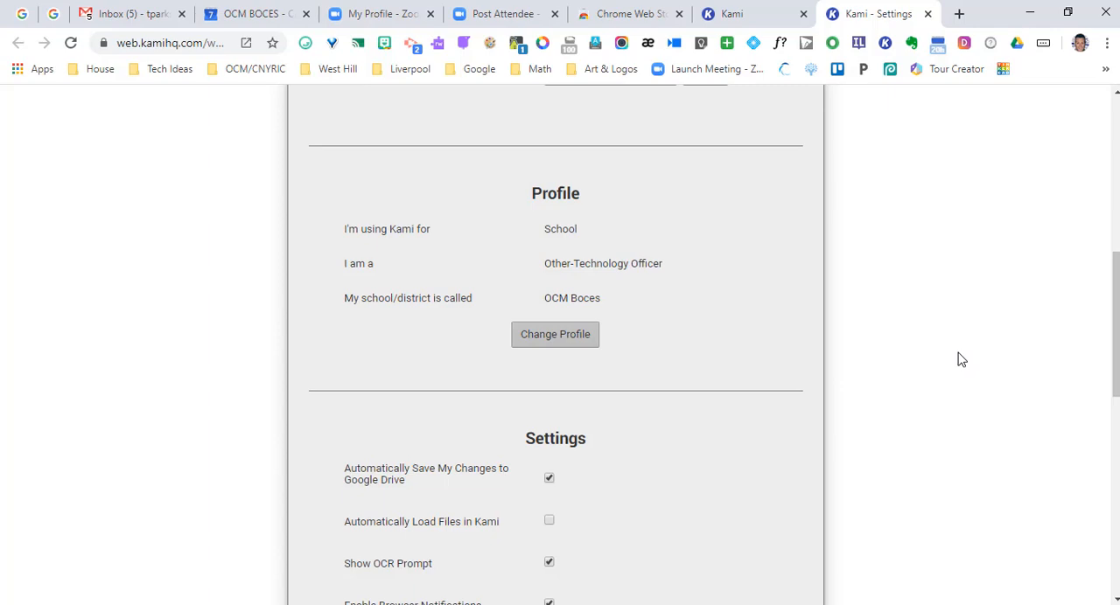
# Back on the Kami home tab, choose the now-available Create Classroom Assignment option
pyautogui.scroll(3)
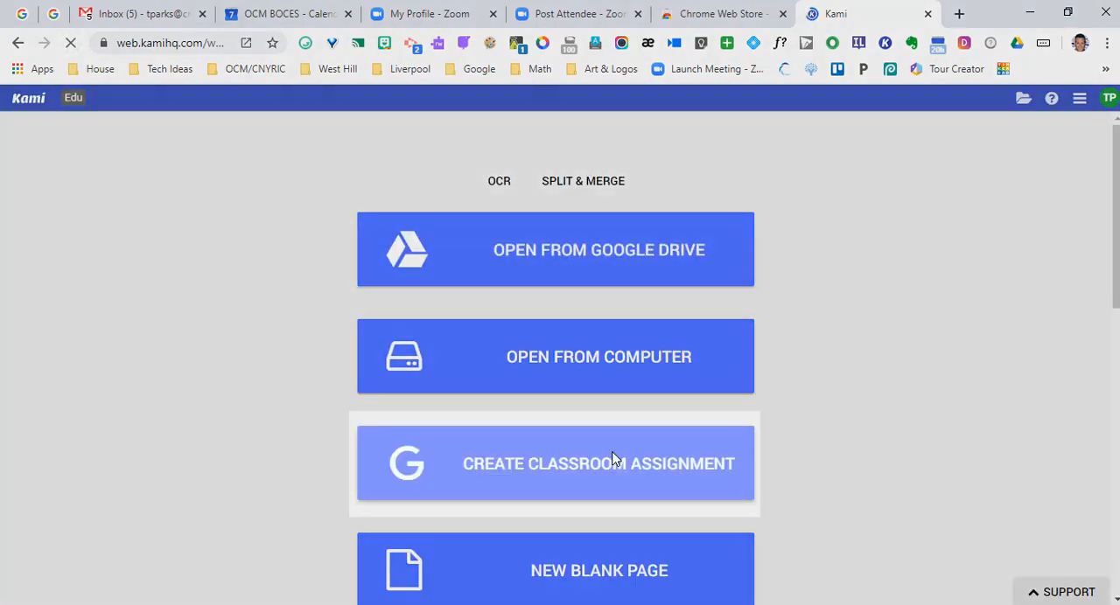
pyautogui.click(599, 463)
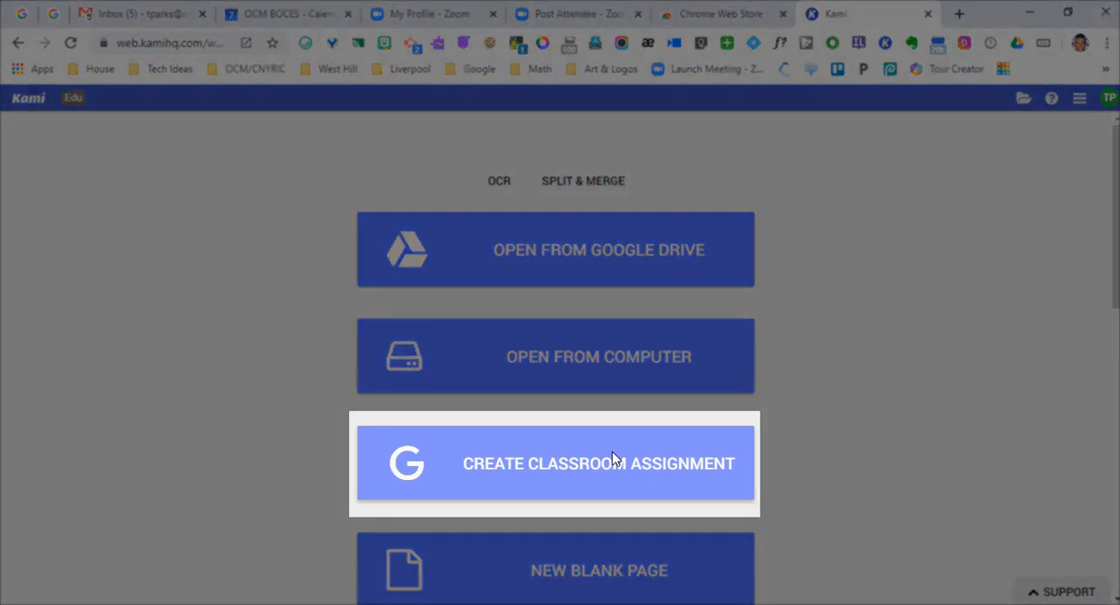